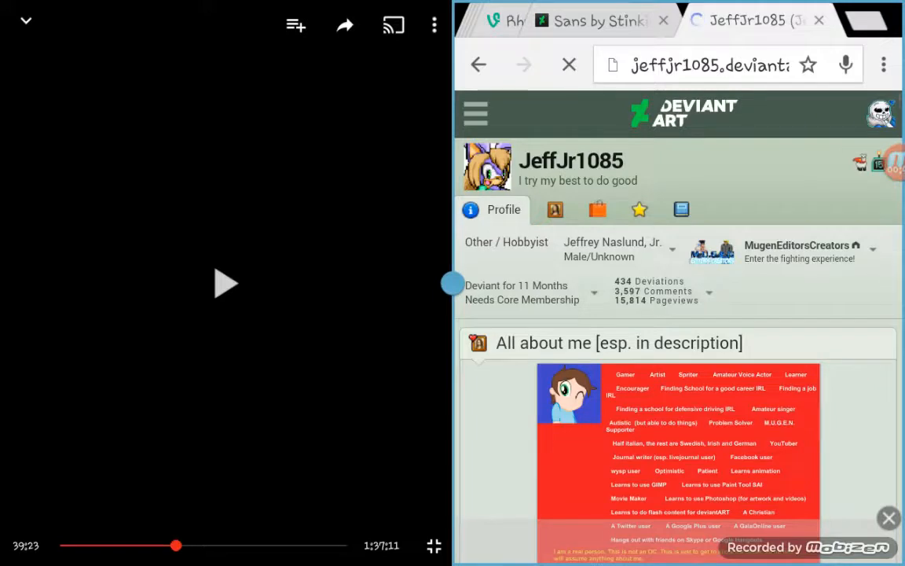
# - From the Newest Deviations section, open the drawing 'I have nothing to worry about! ^_^'
pyautogui.scroll(-3)
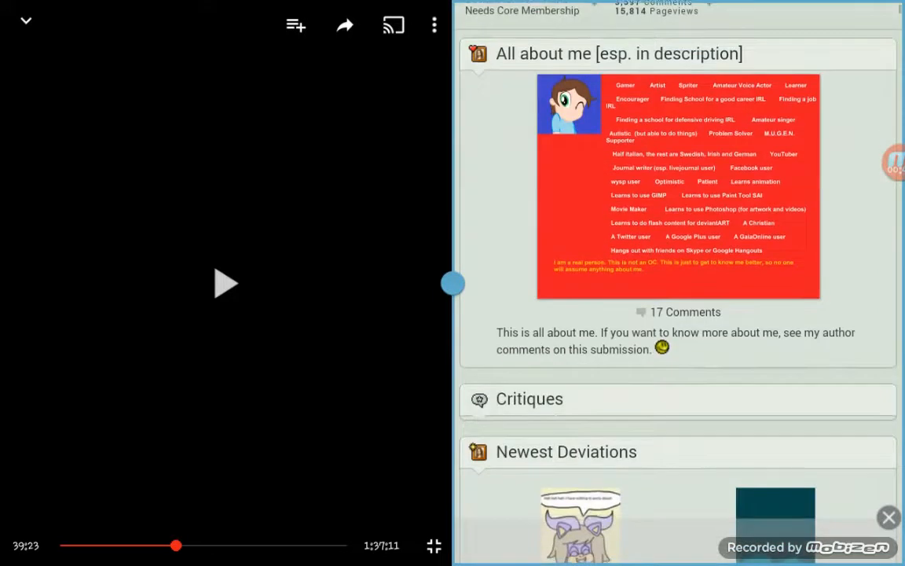
pyautogui.scroll(-3)
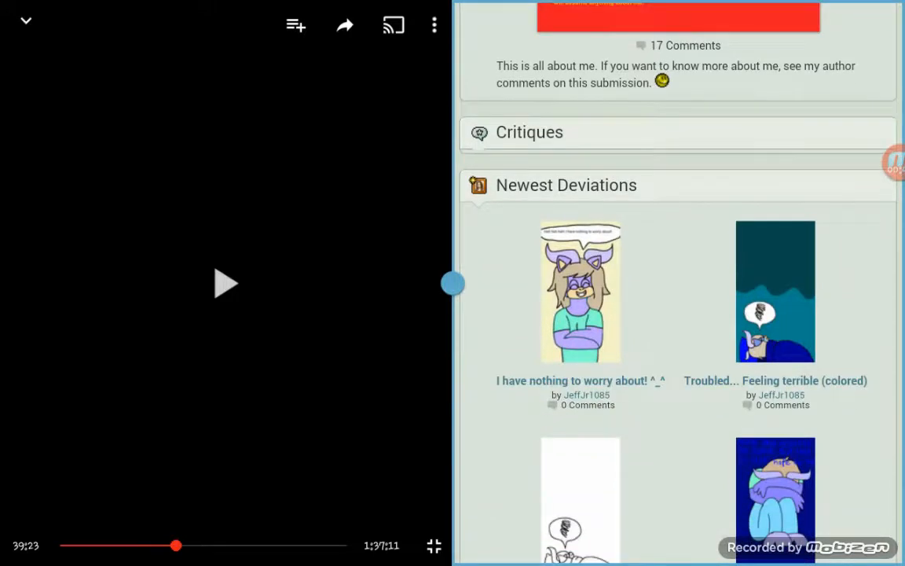
pyautogui.click(580, 291)
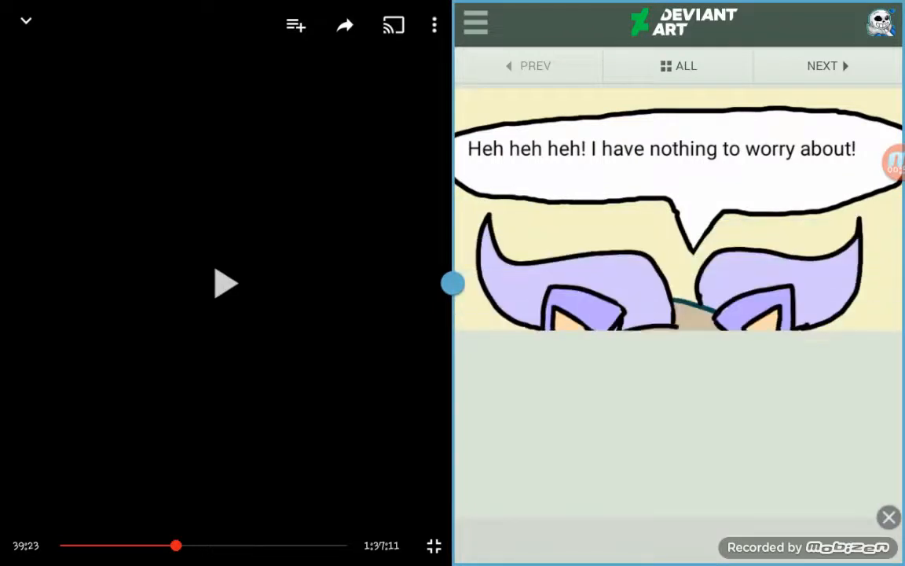
# - Read through the drawing's long description below the image
pyautogui.scroll(-3)
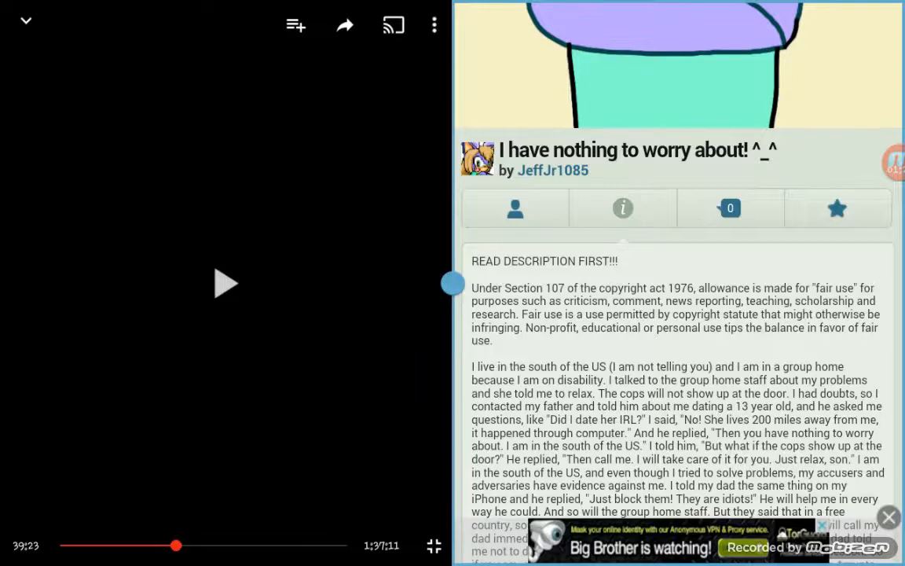
pyautogui.scroll(3)
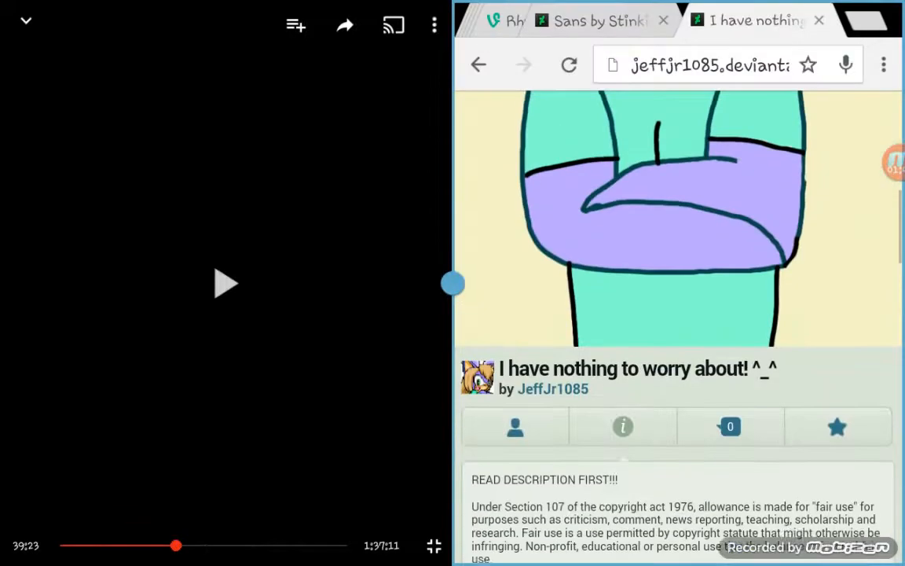
pyautogui.scroll(3)
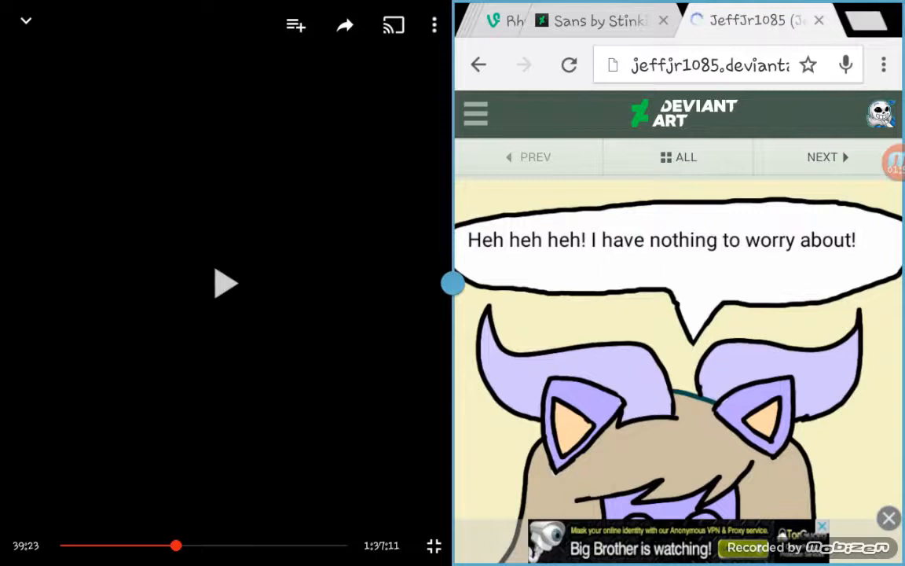
# - Scroll the profile feed past 'I feel terrible!' down to the journal 'Please stop it already!'
pyautogui.scroll(-3)
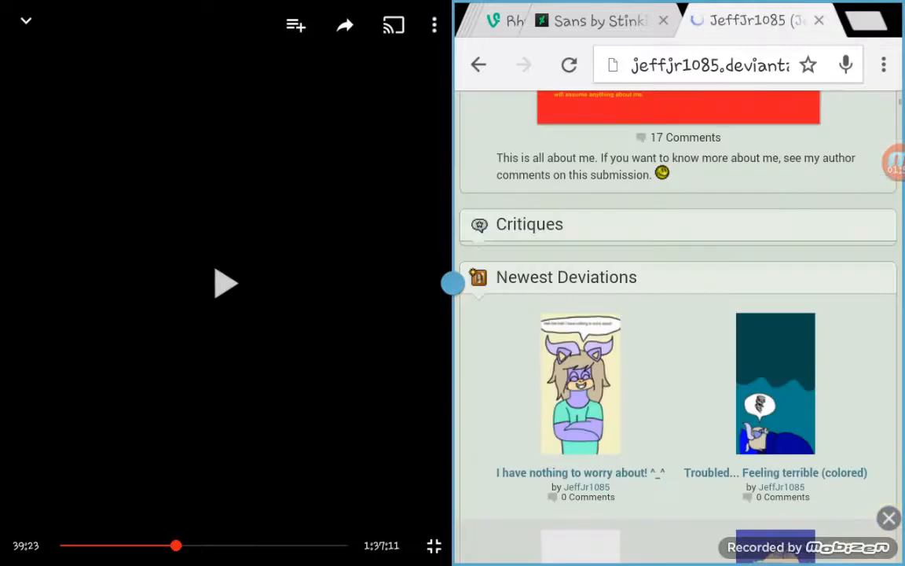
pyautogui.scroll(-3)
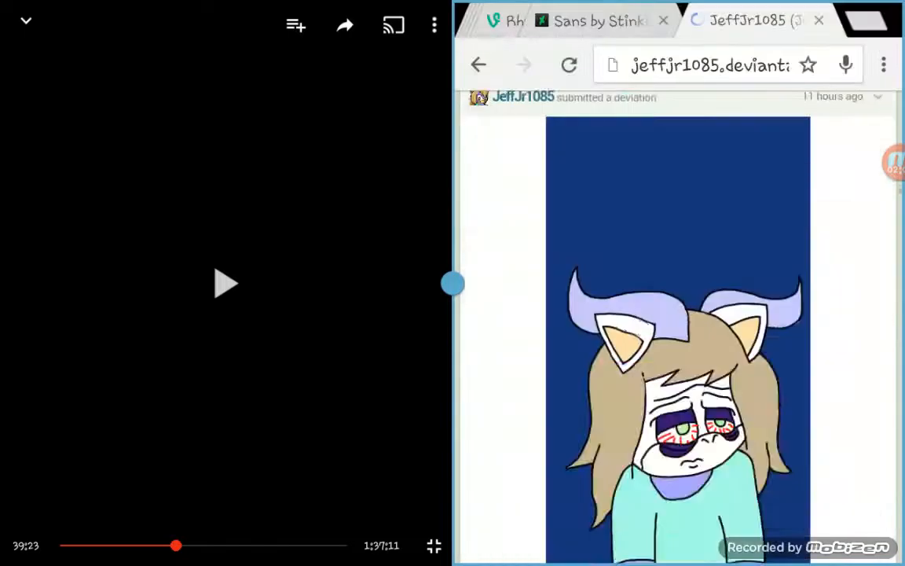
pyautogui.scroll(-3)
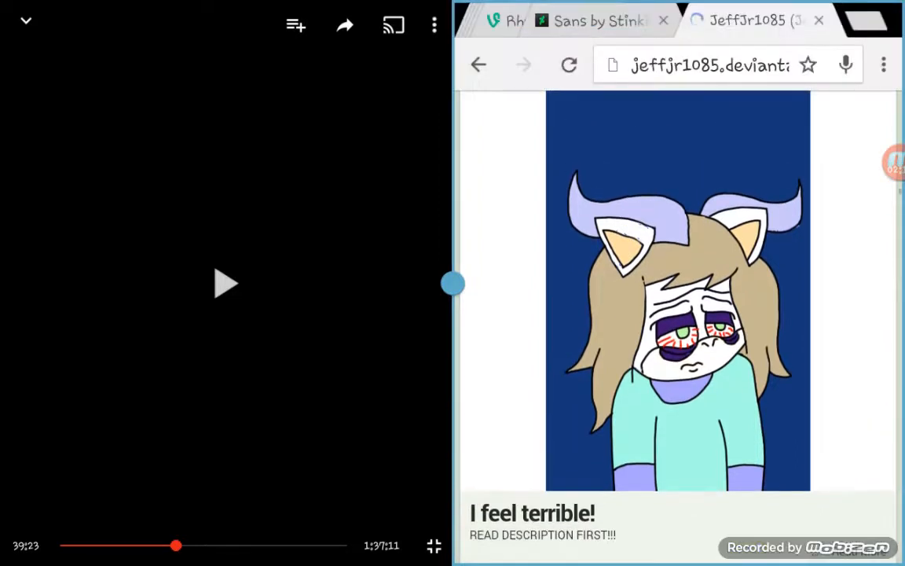
pyautogui.scroll(-3)
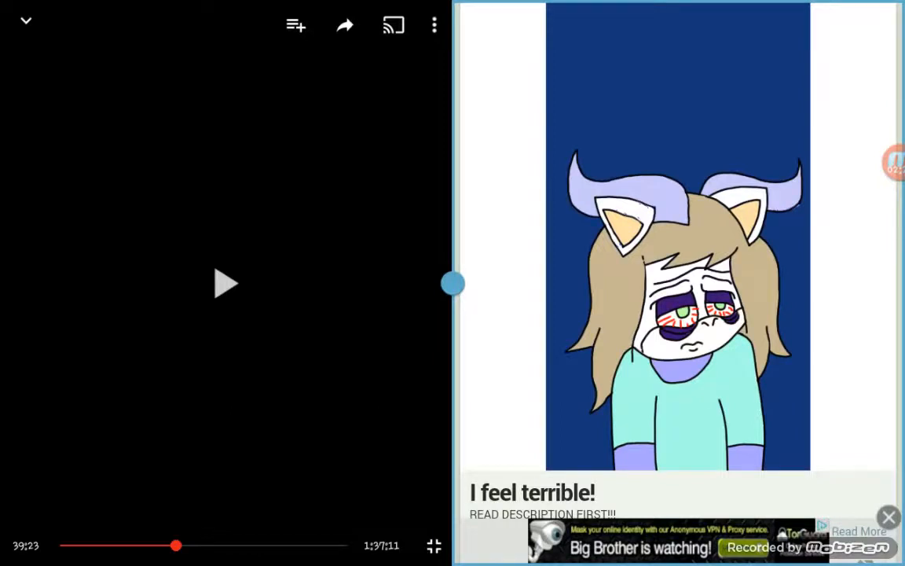
pyautogui.scroll(-3)
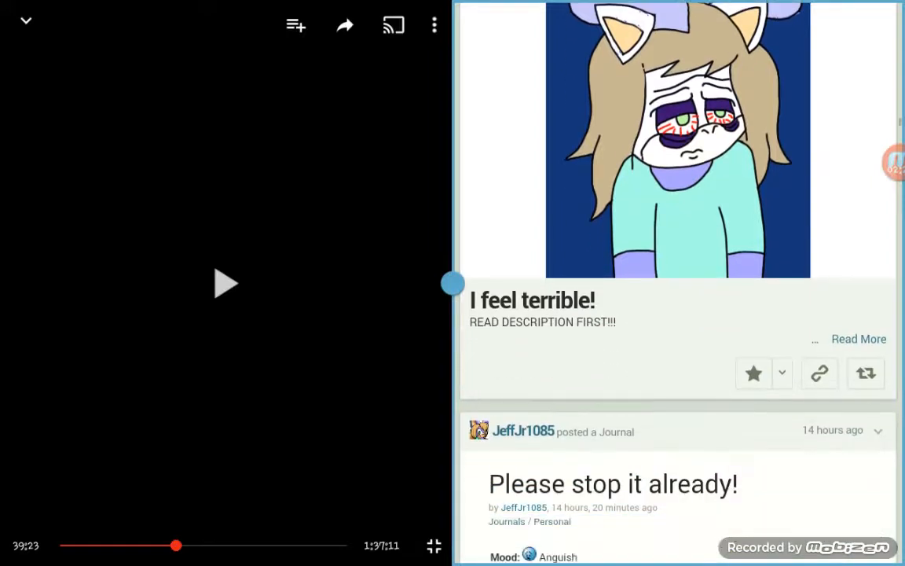
pyautogui.scroll(-3)
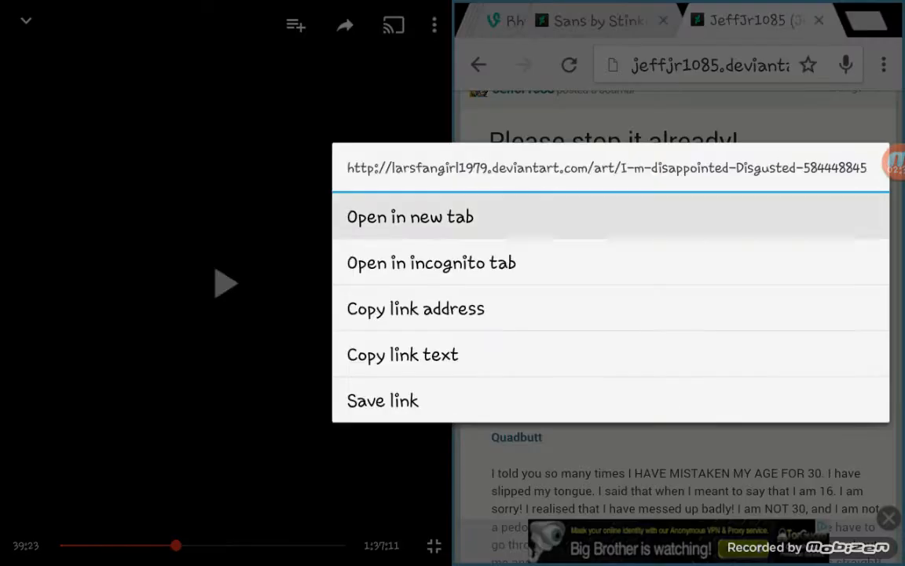
# - Dismiss the link options menu and read the journal's mood list, links and apology text
pyautogui.click(409, 217)
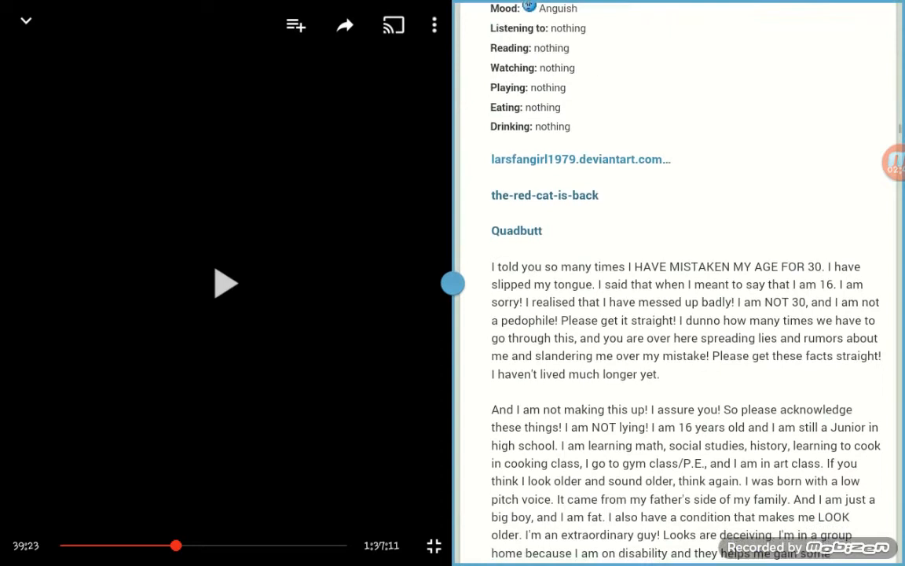
pyautogui.scroll(3)
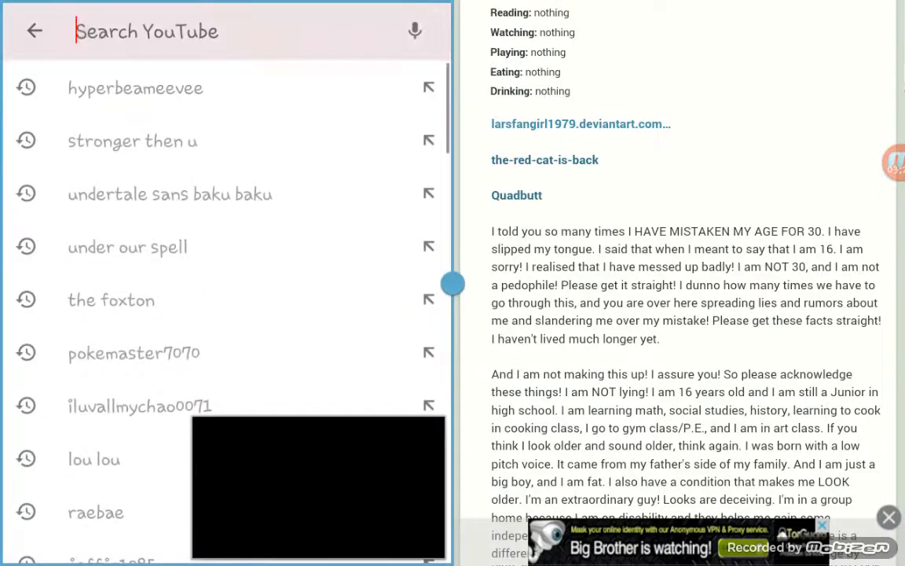
# - Search YouTube for the JeffJr1085 channel, open it from results and play a recent upload
pyautogui.click(220, 32)
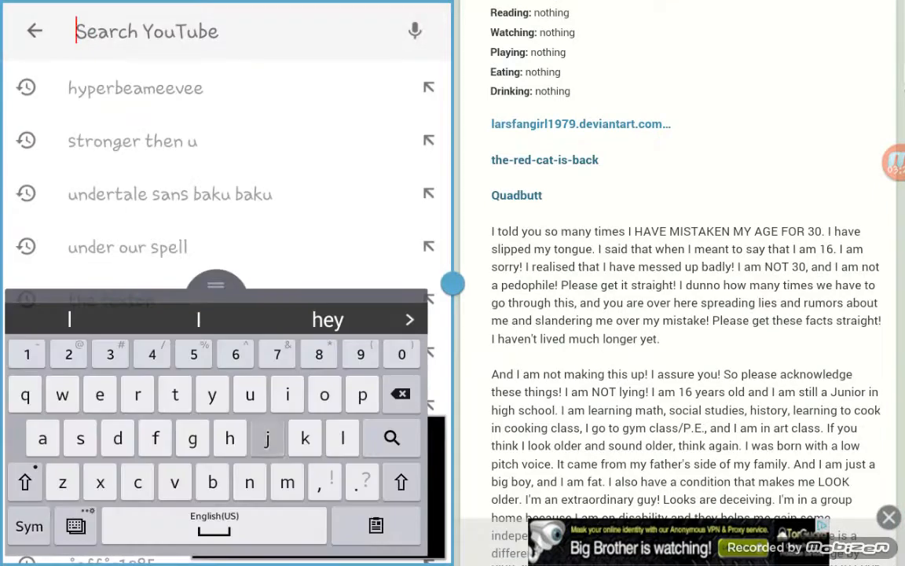
pyautogui.write('jefg')
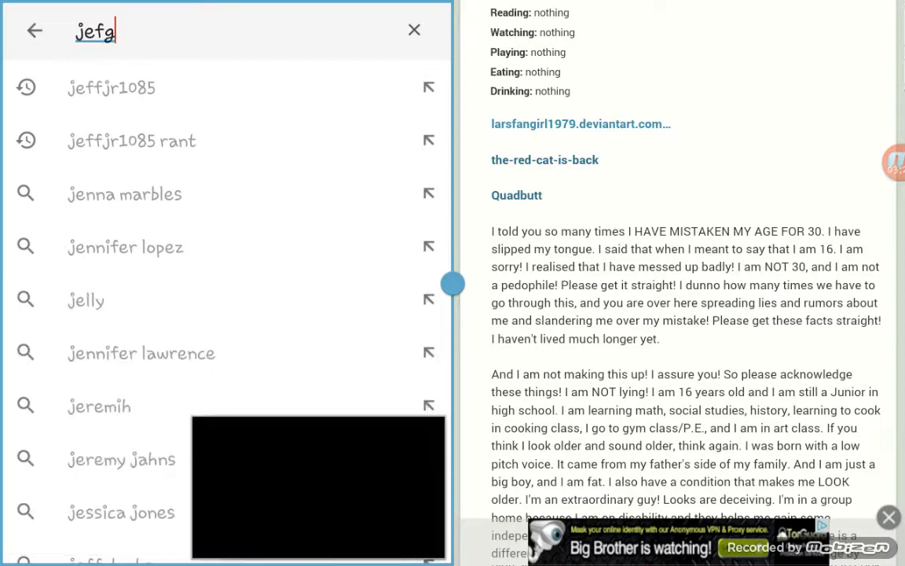
pyautogui.click(111, 88)
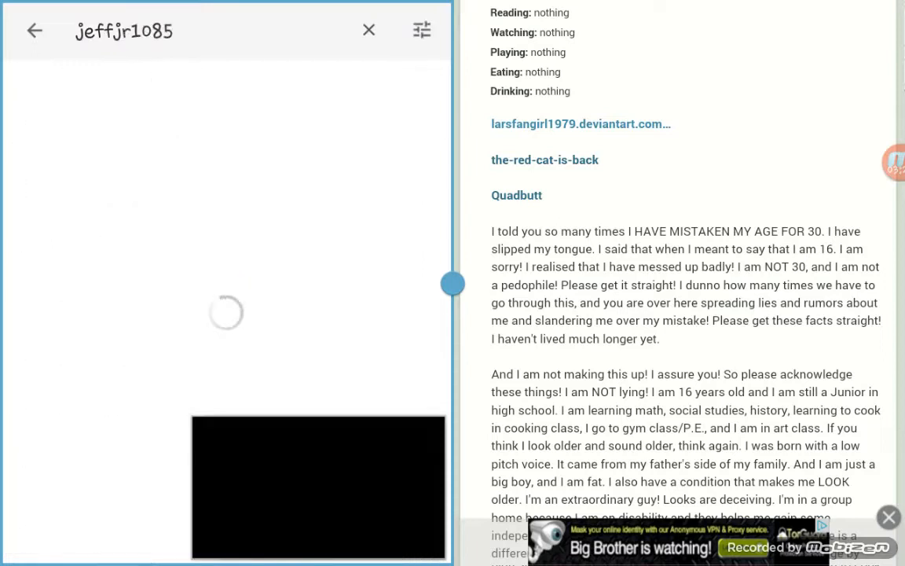
pyautogui.click(367, 30)
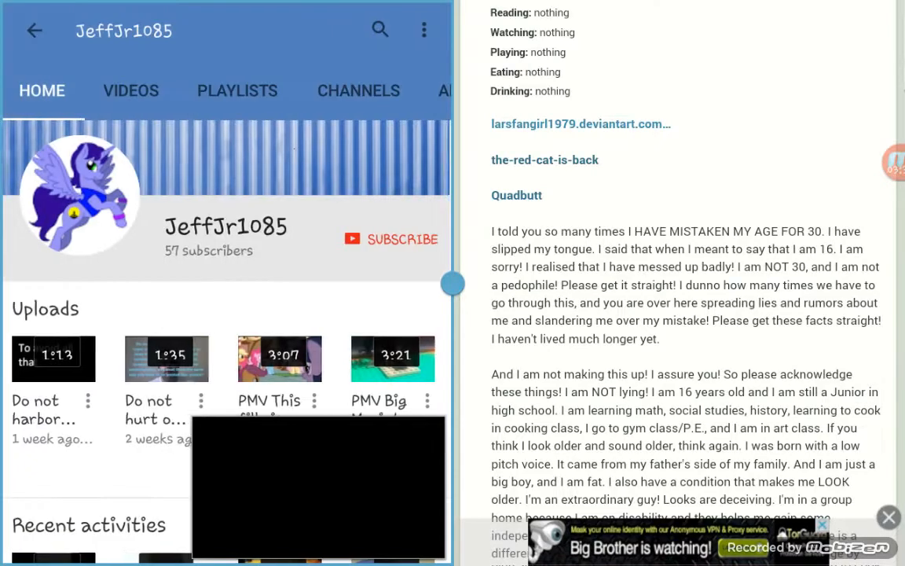
pyautogui.click(130, 90)
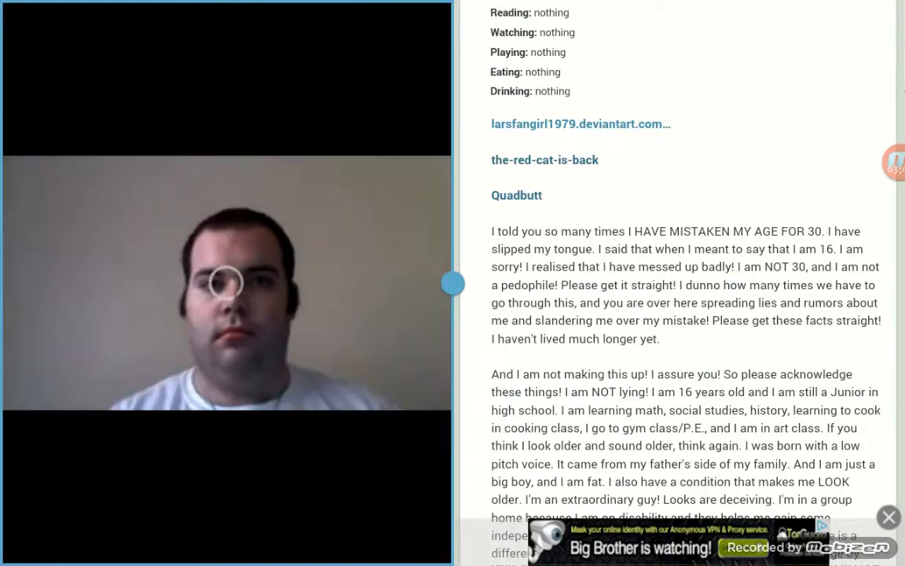
# - Minimize the video player to return to The Foxton channel's Home page of uploads
pyautogui.click(226, 283)
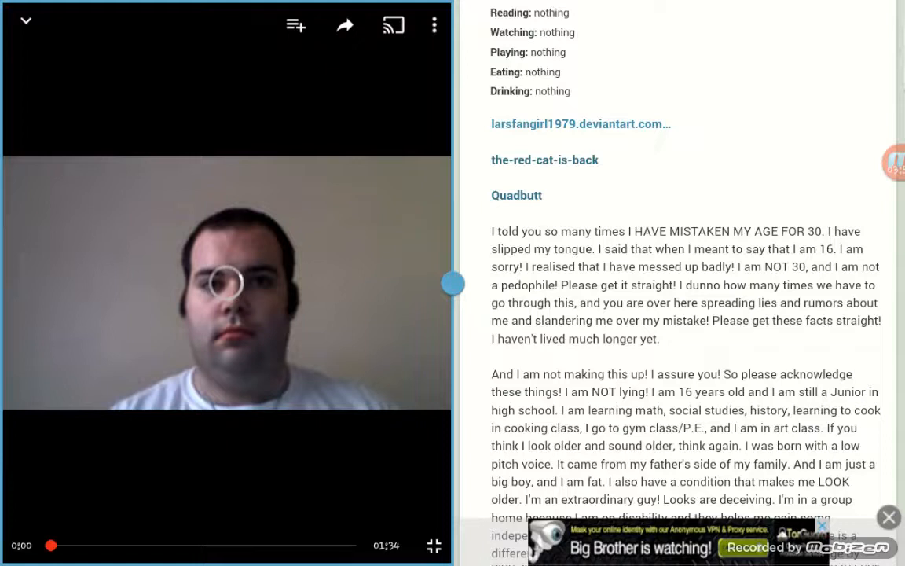
pyautogui.click(226, 283)
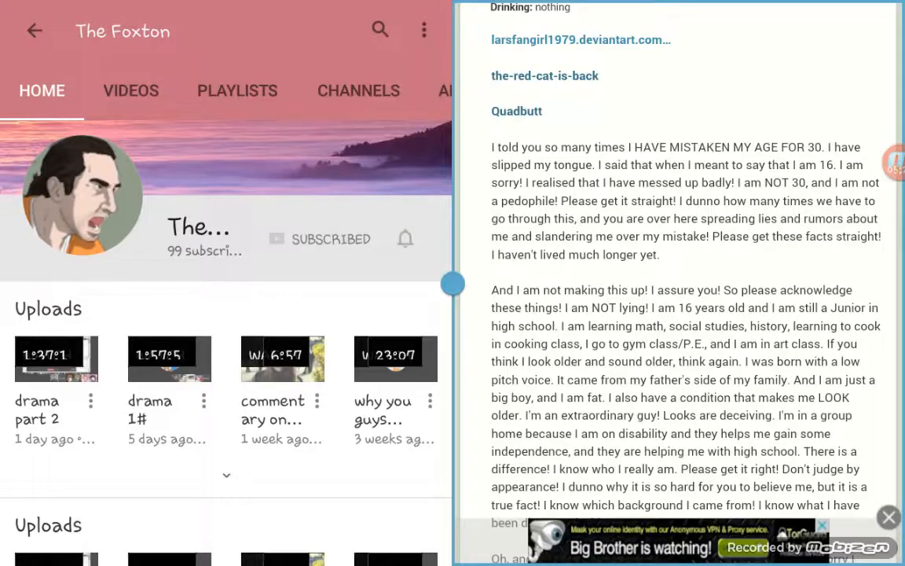
# - Read the 'Please stop it already!' journal to its 'Jeff out!' ending above the collection listing
pyautogui.scroll(3)
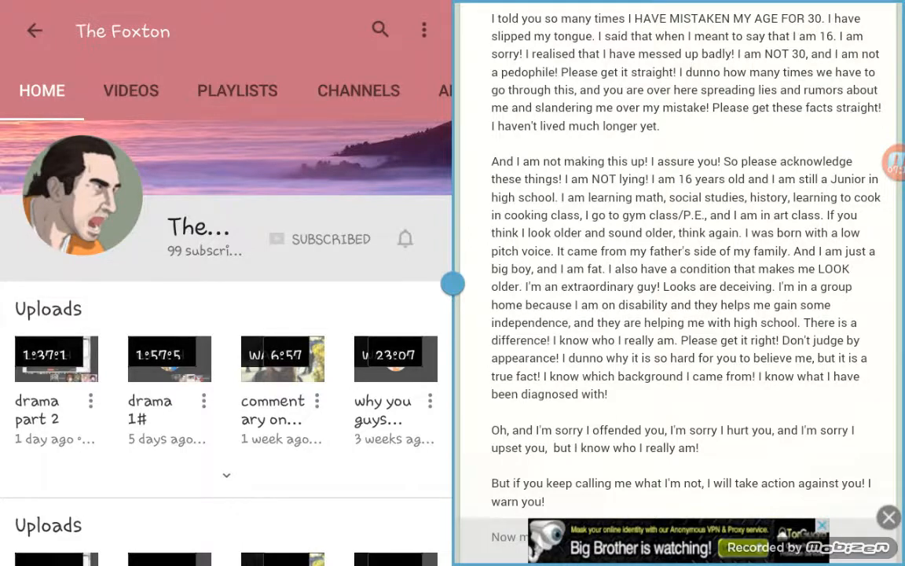
pyautogui.scroll(3)
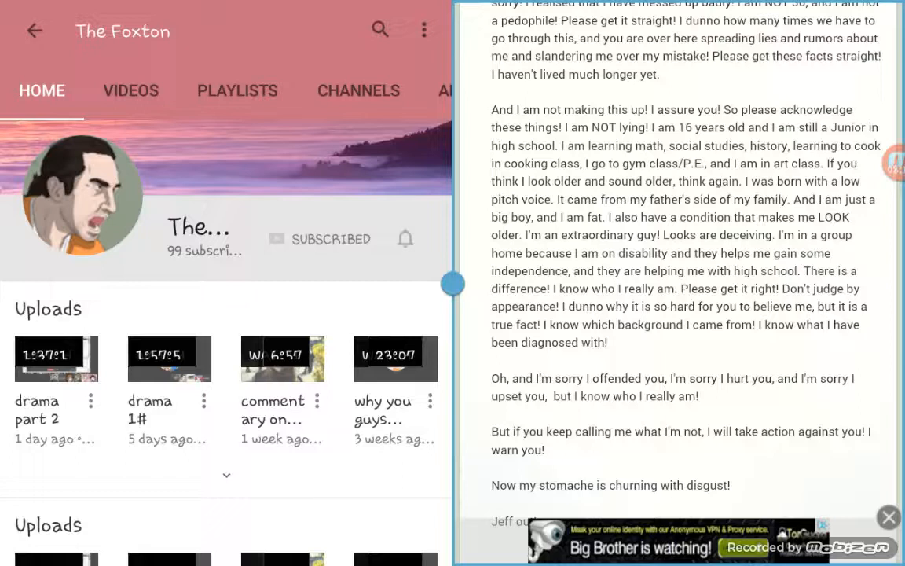
pyautogui.scroll(-3)
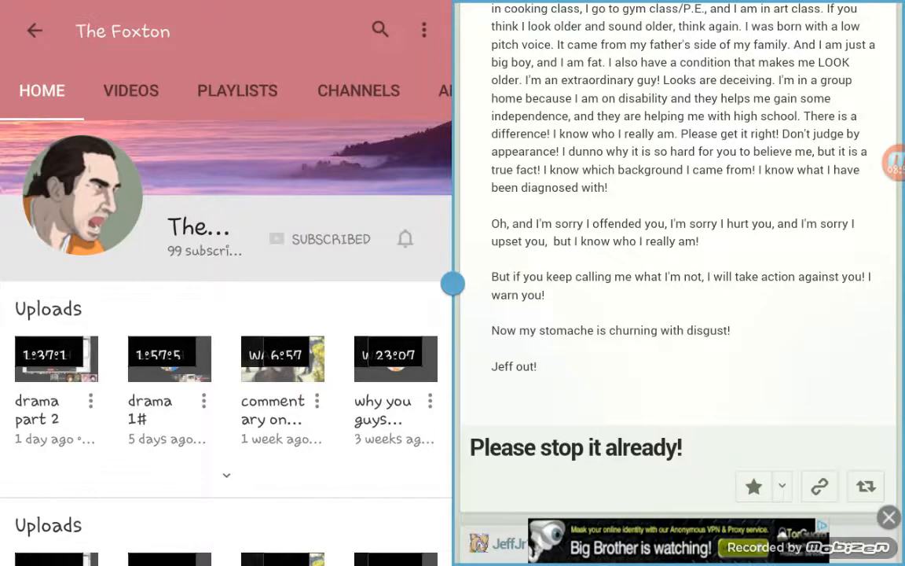
pyautogui.scroll(-3)
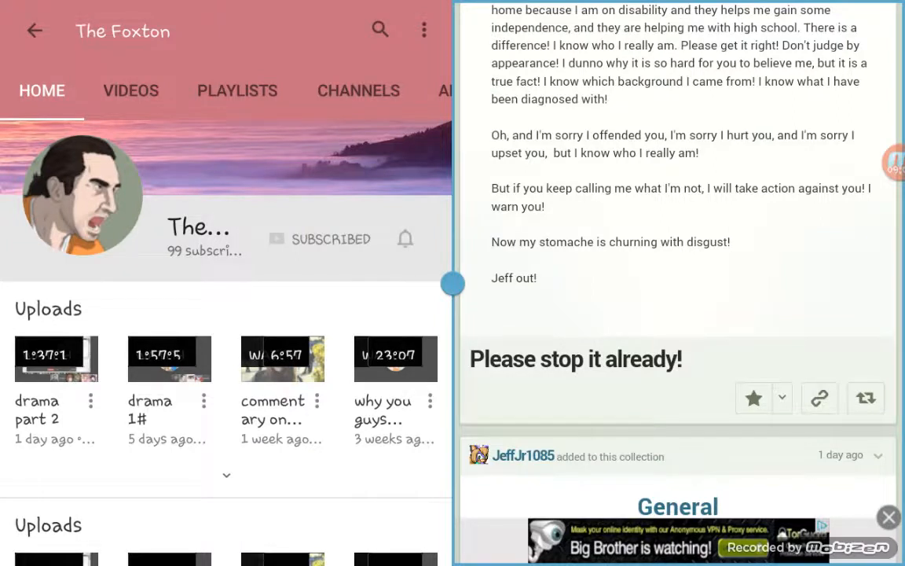
# - Scroll past the General collection and '::Vent:: I am sensitive' drawing to the status about staying on dA
pyautogui.scroll(-3)
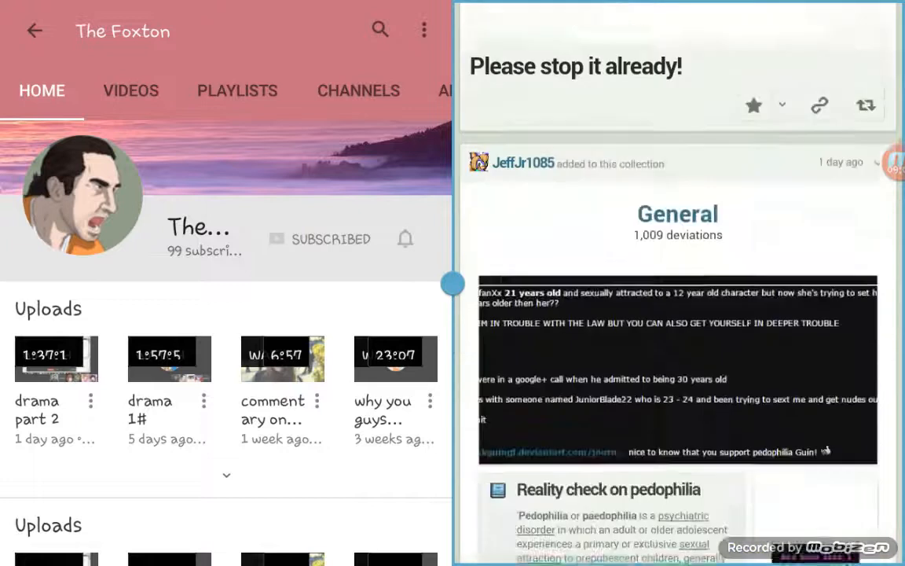
pyautogui.scroll(-3)
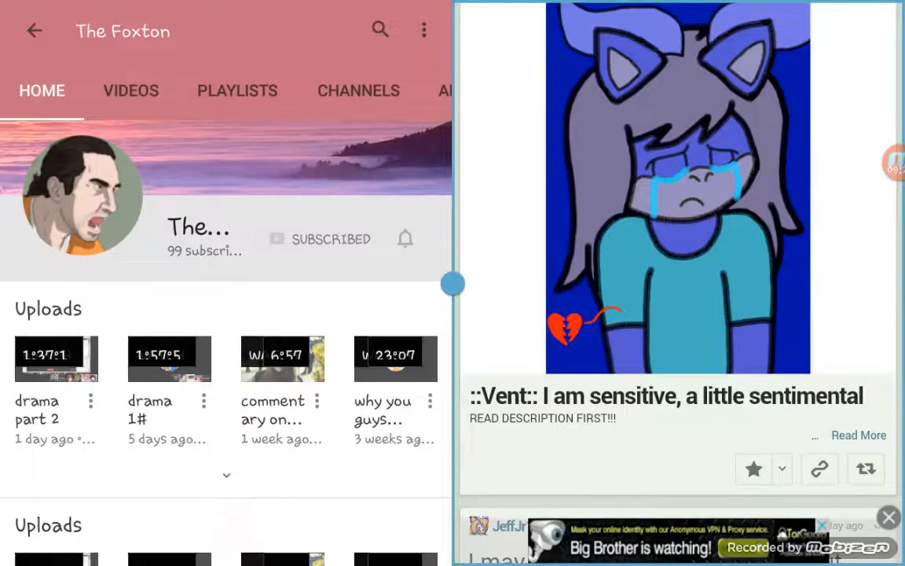
pyautogui.scroll(3)
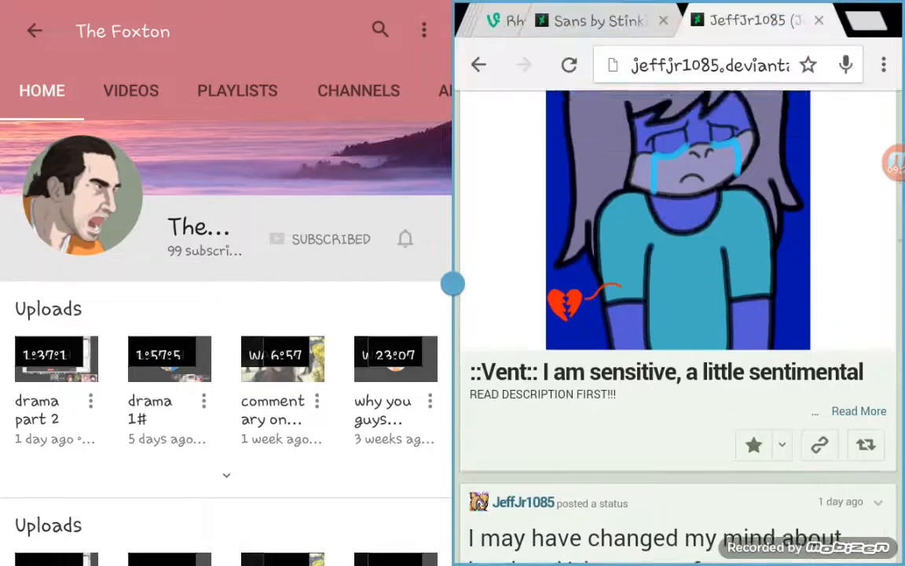
pyautogui.scroll(3)
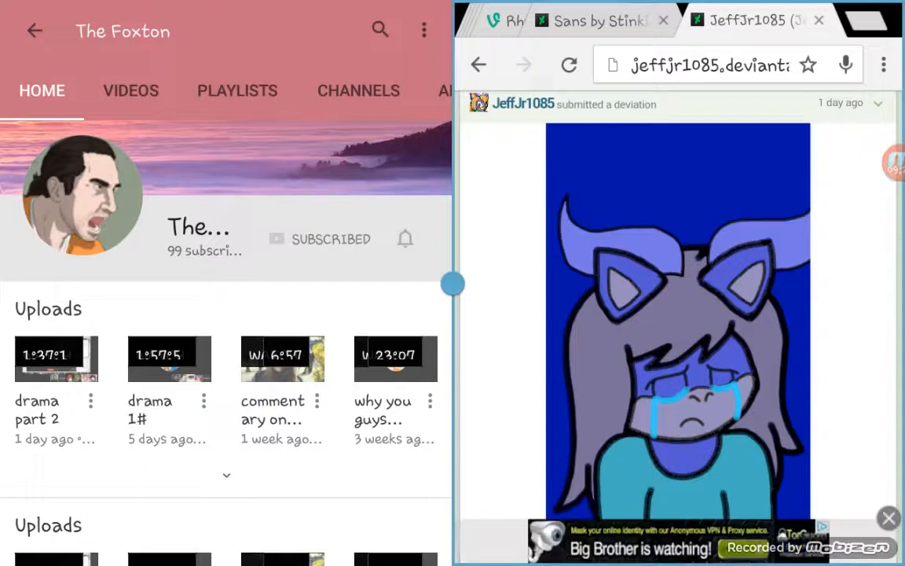
pyautogui.scroll(-3)
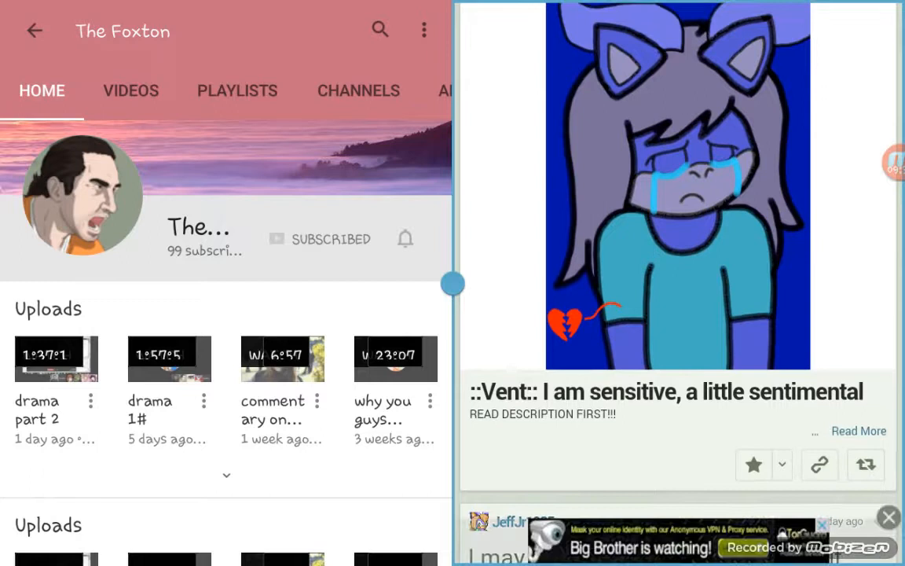
pyautogui.scroll(3)
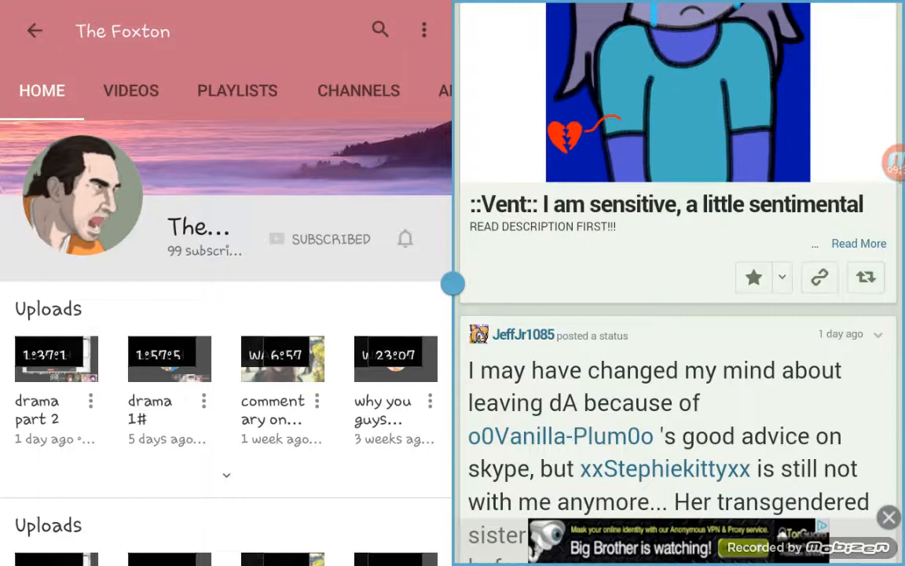
pyautogui.scroll(-3)
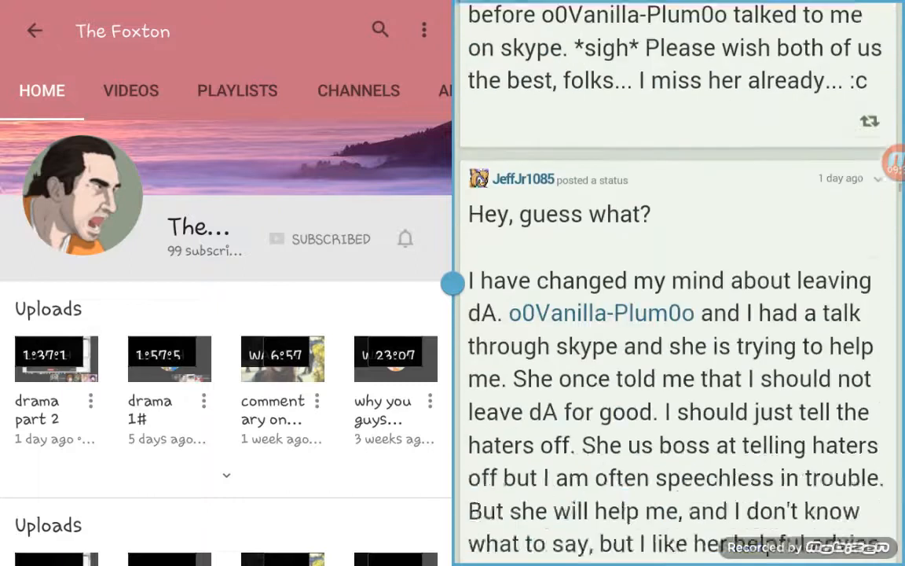
pyautogui.scroll(-3)
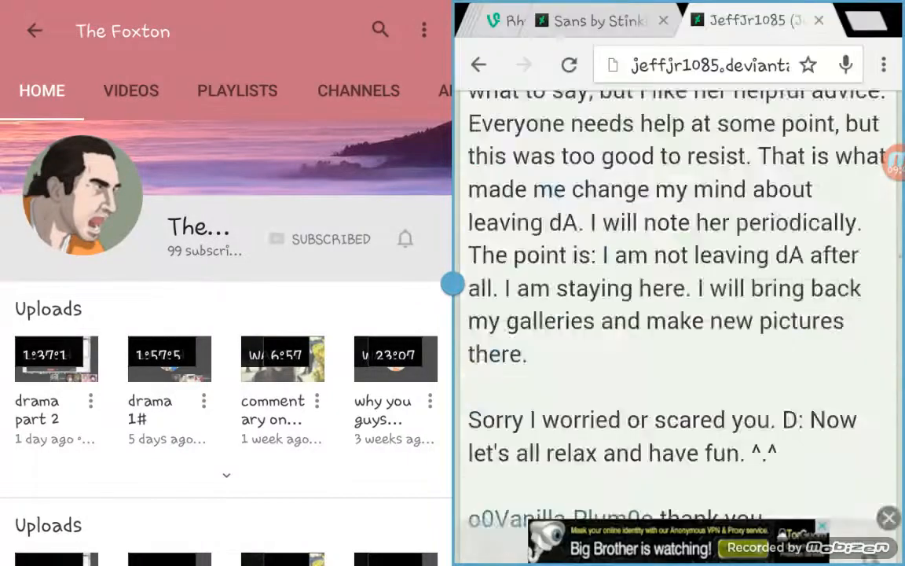
# - Reload the profile and scroll past 'Vent: single again and alone and rejected' to 'I feel terrible!'
pyautogui.scroll(3)
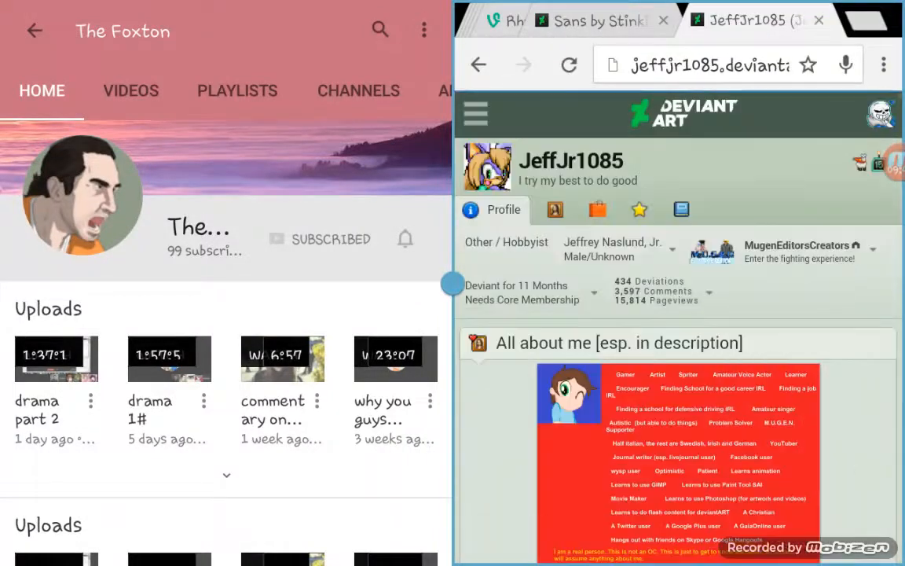
pyautogui.click(569, 64)
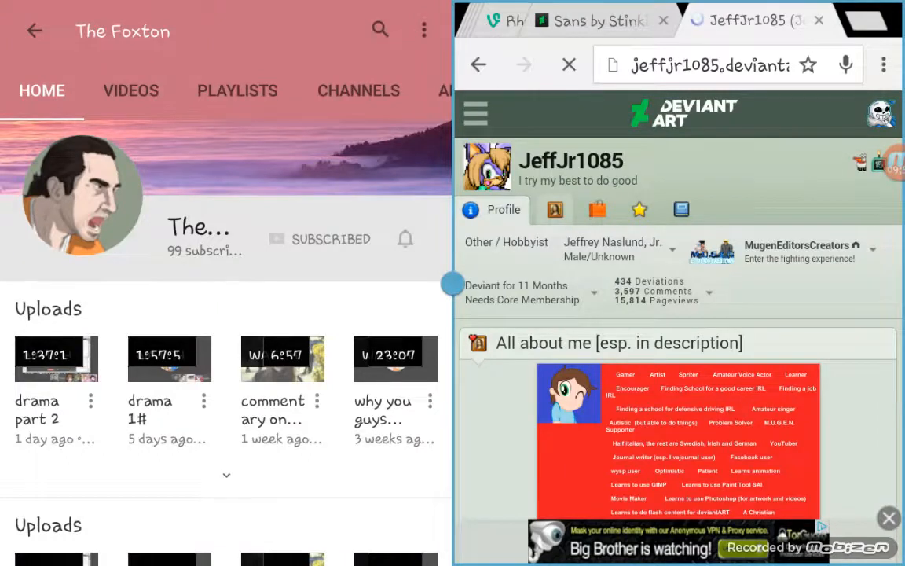
pyautogui.scroll(-3)
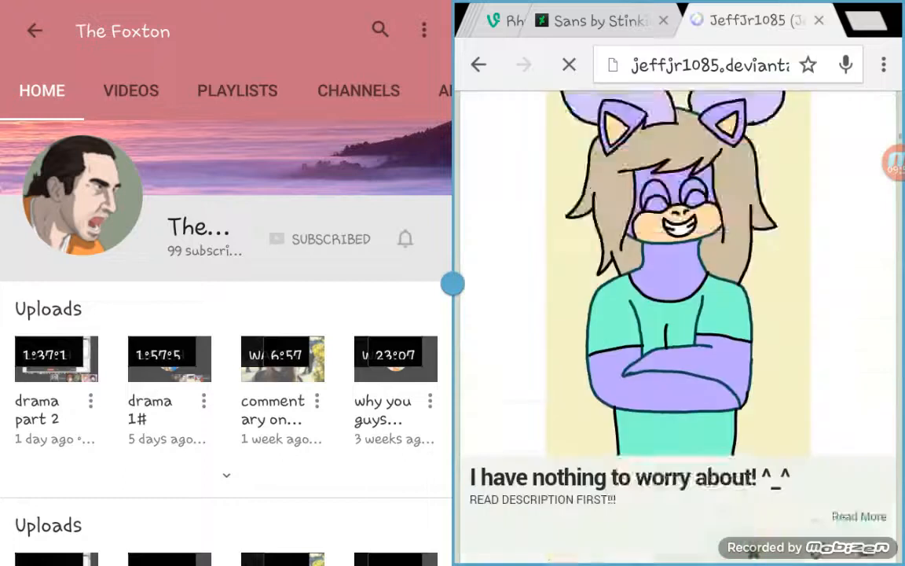
pyautogui.scroll(-3)
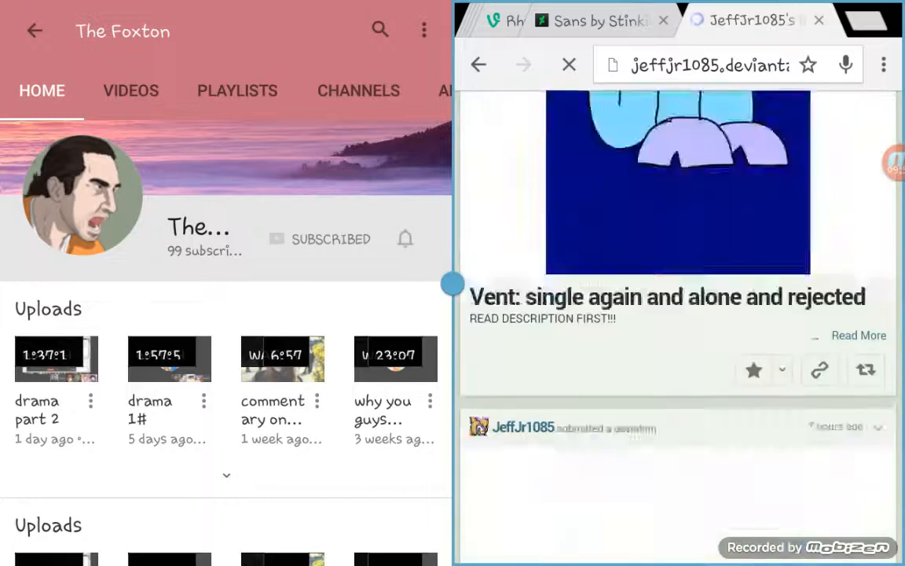
pyautogui.scroll(3)
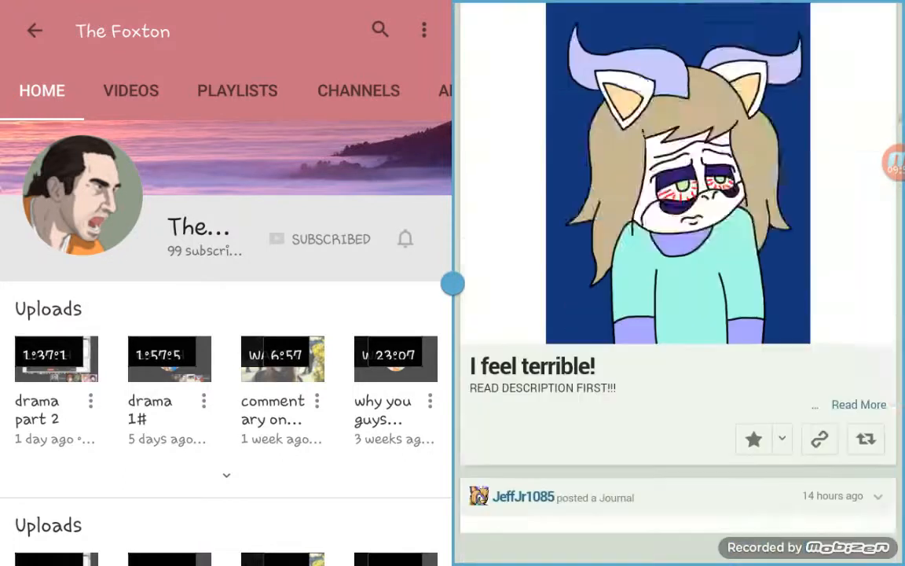